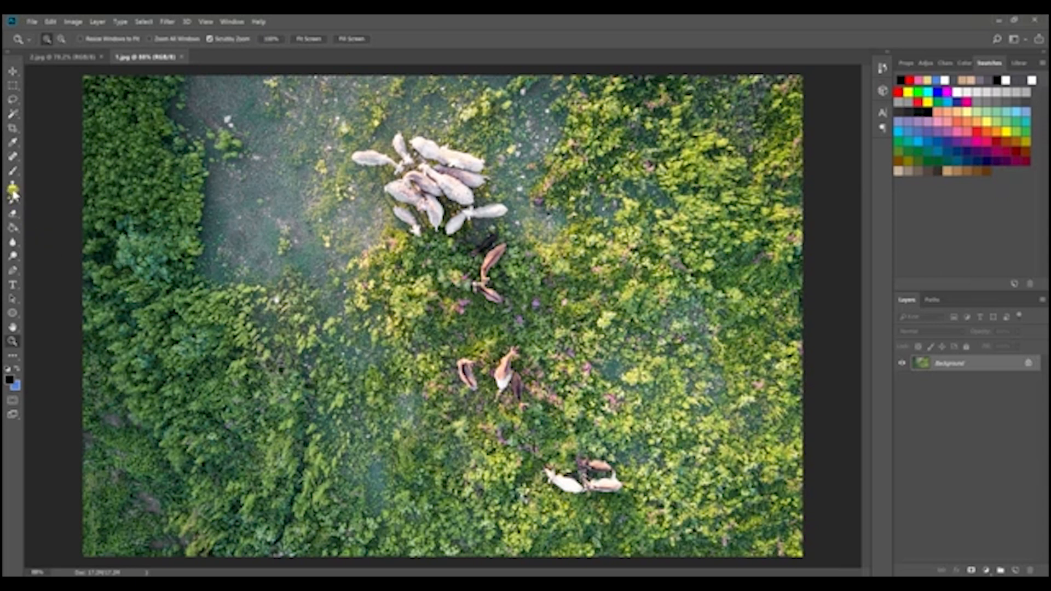
# Step: Choose the Clone Stamp tool from the toolbar for retouching the goat field photo
pyautogui.click(13, 185)
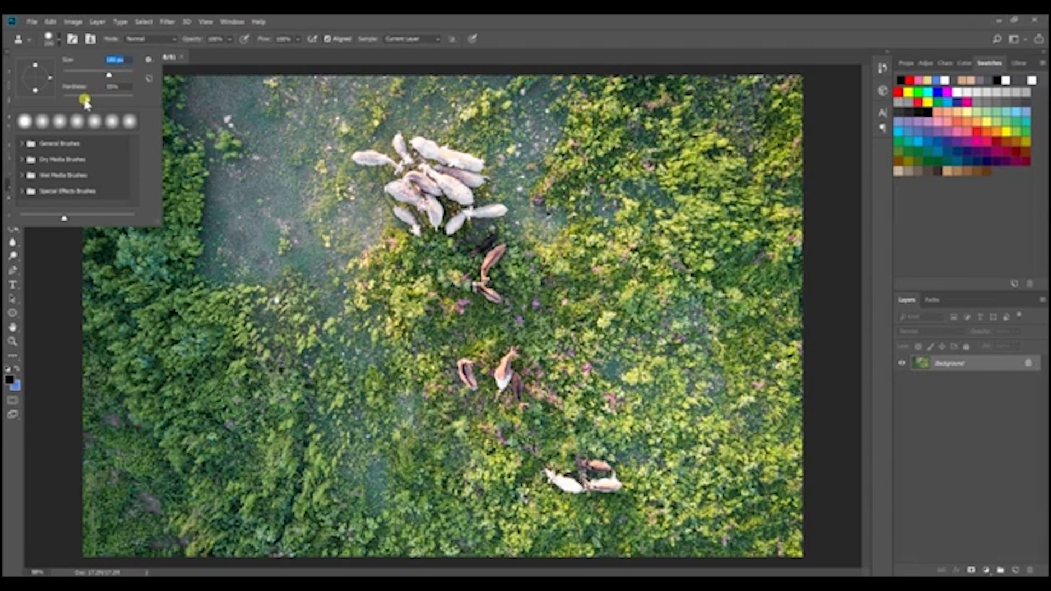
pyautogui.moveTo(84, 100)
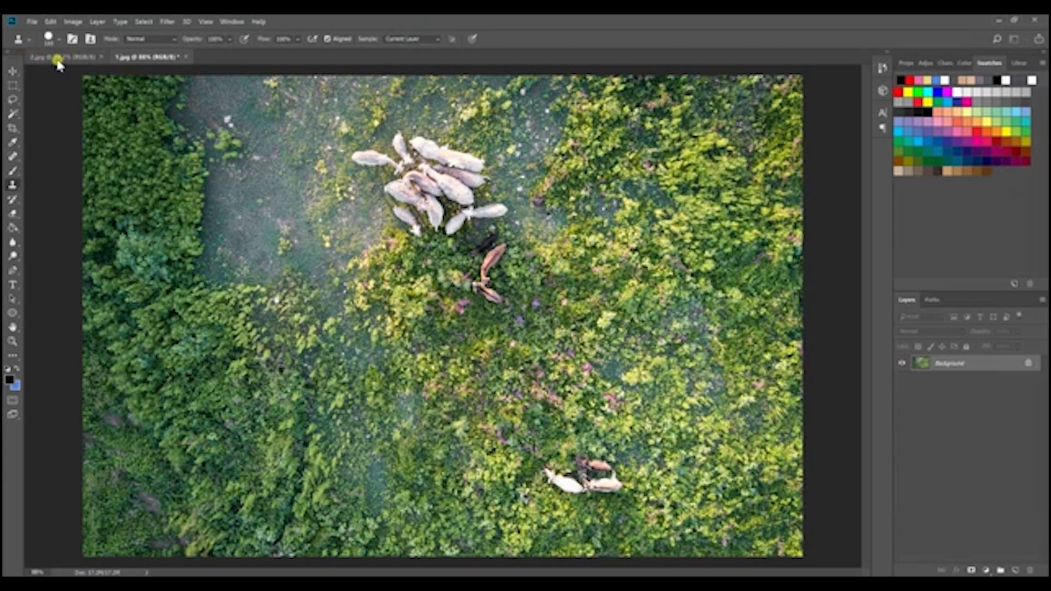
# Step: Switch to the 2.jpg rail yard document
pyautogui.click(57, 57)
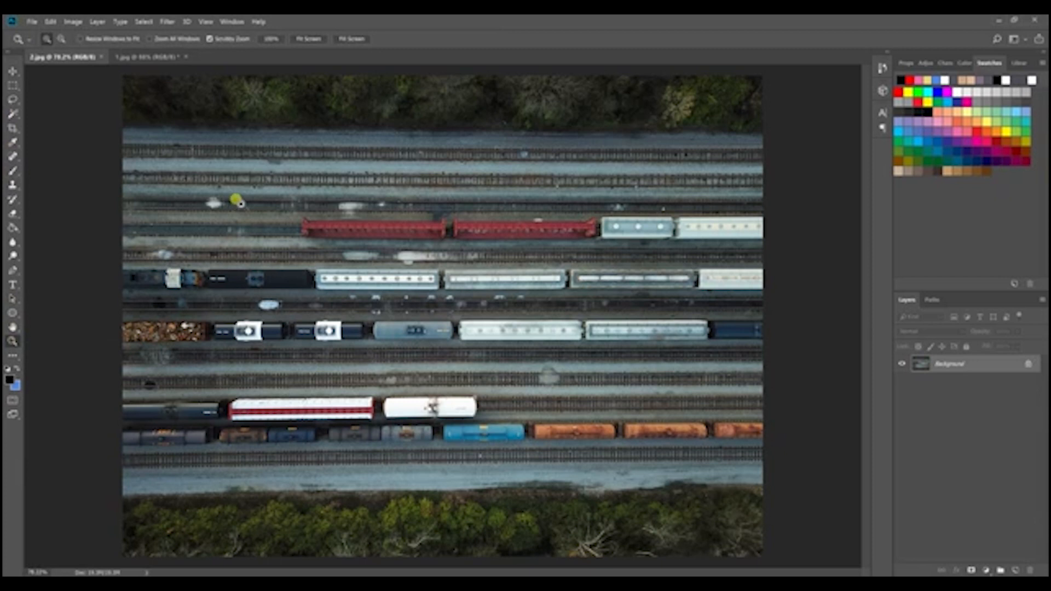
pyautogui.moveTo(268, 206)
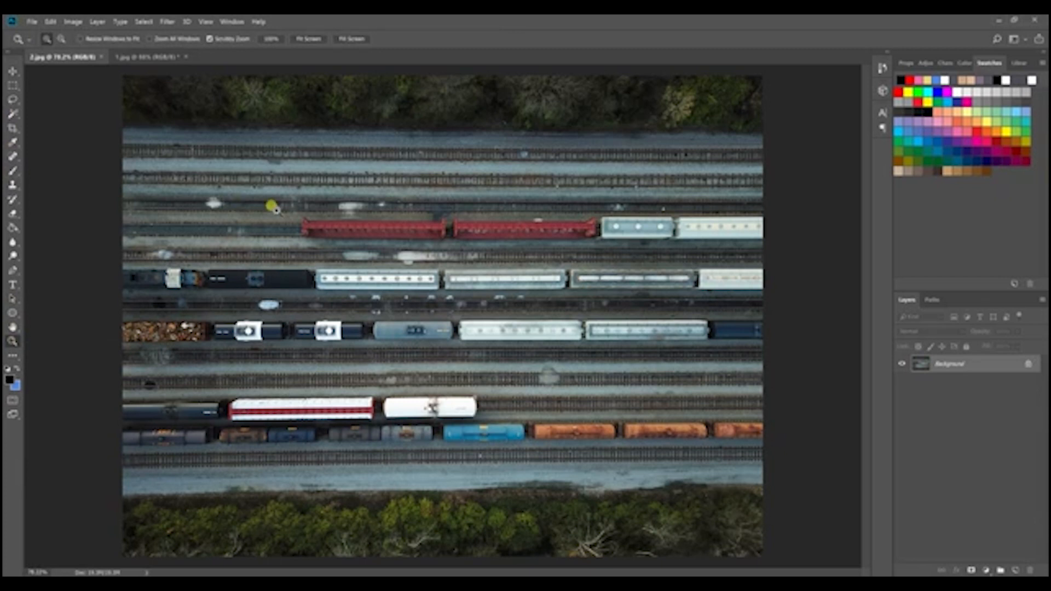
pyautogui.moveTo(660, 382)
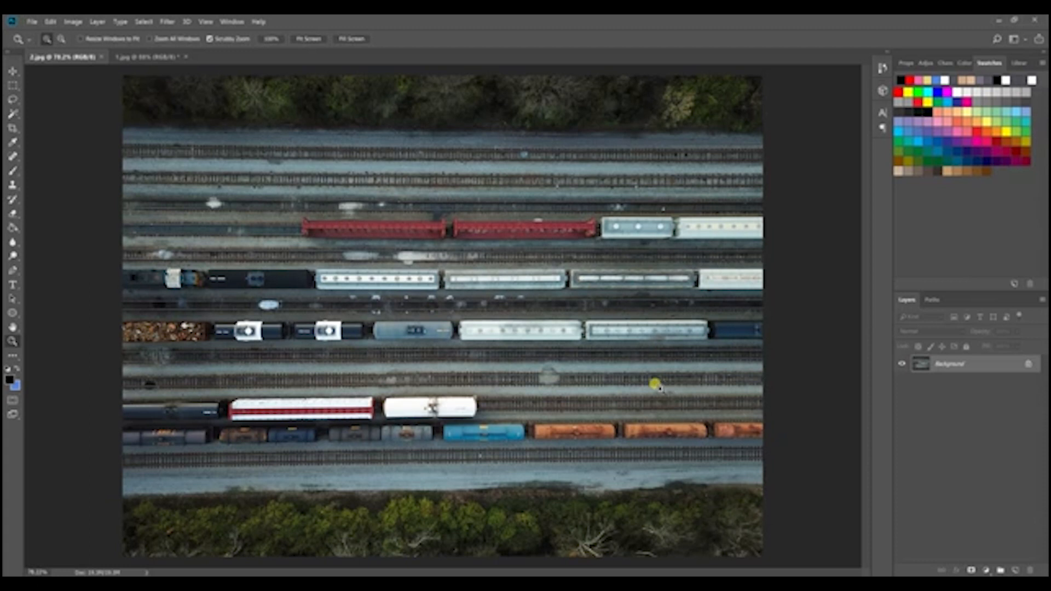
pyautogui.moveTo(543, 374)
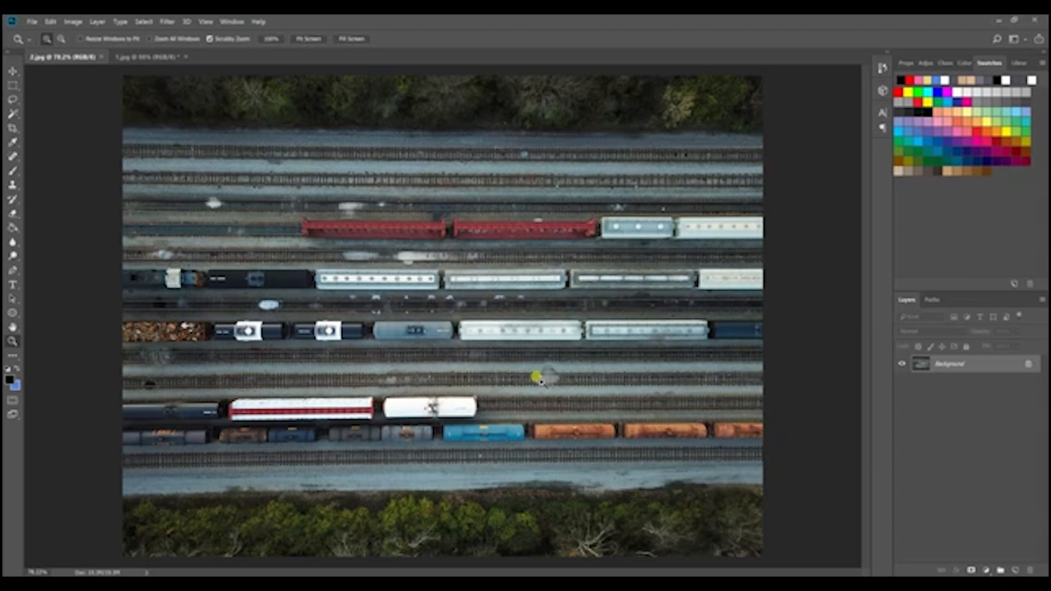
# Step: Zoom in below the white boxcars, sample clean track texture, and stamp over the dark spot
pyautogui.click(536, 377)
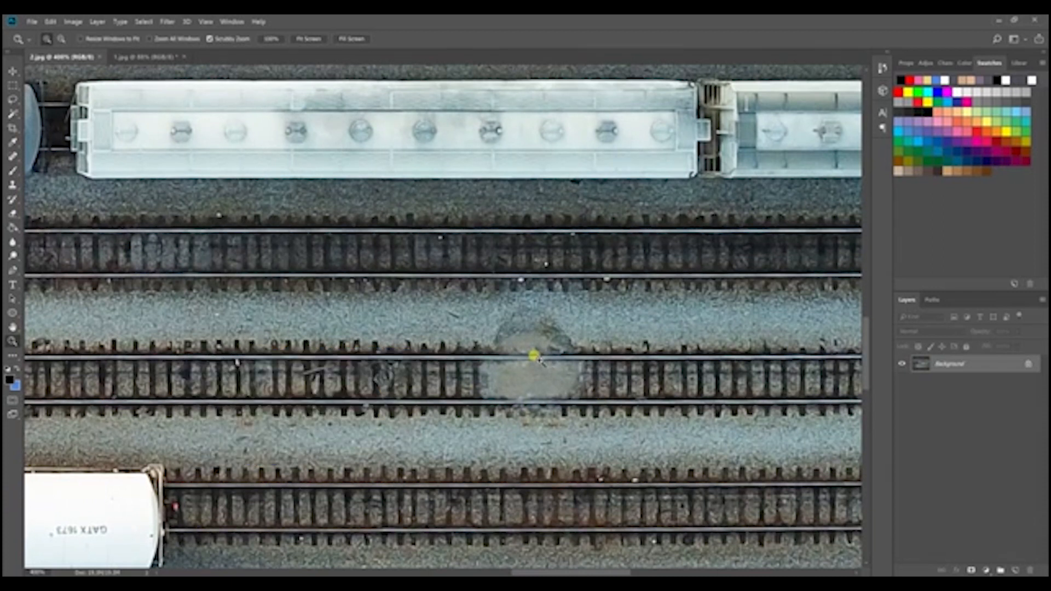
pyautogui.moveTo(9, 224)
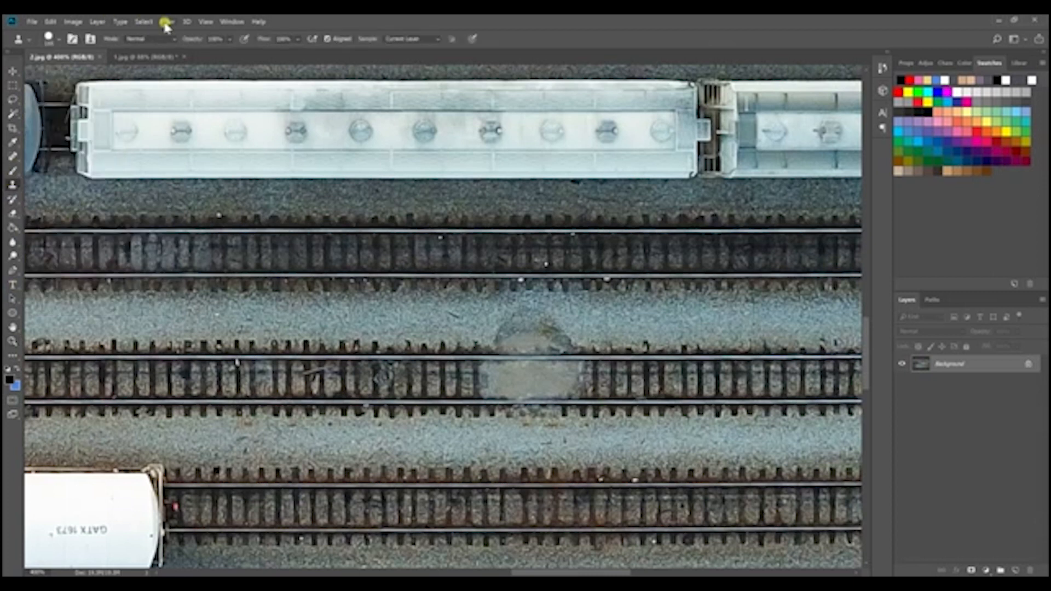
pyautogui.click(345, 355)
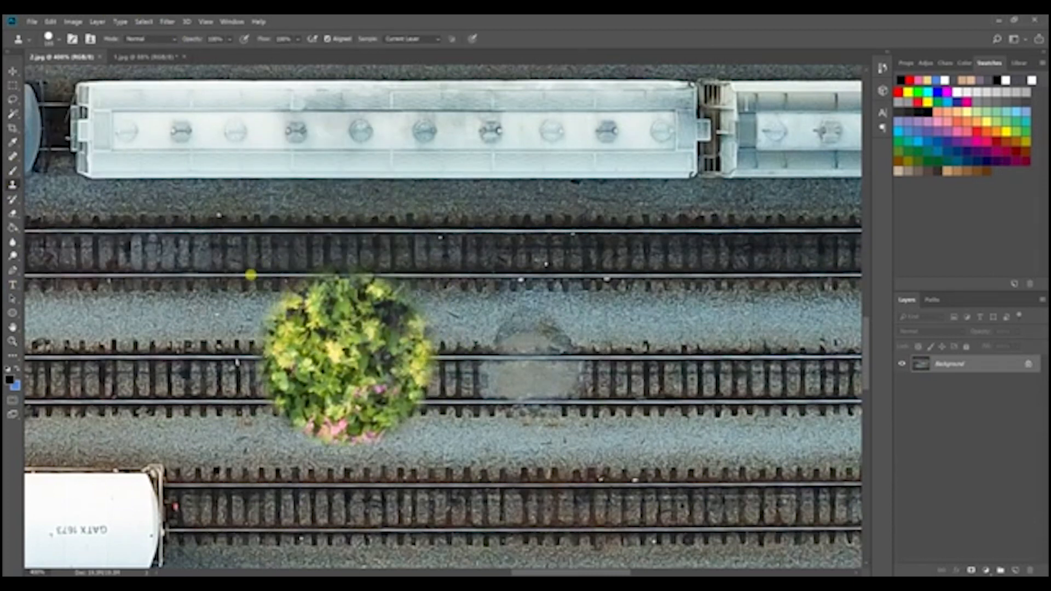
pyautogui.click(345, 355)
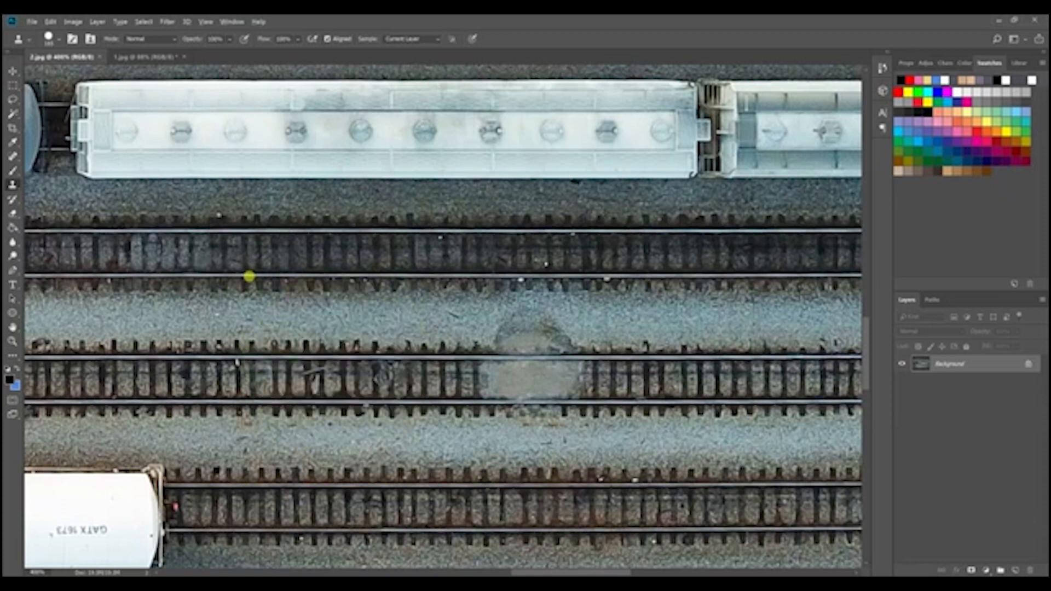
pyautogui.moveTo(332, 379)
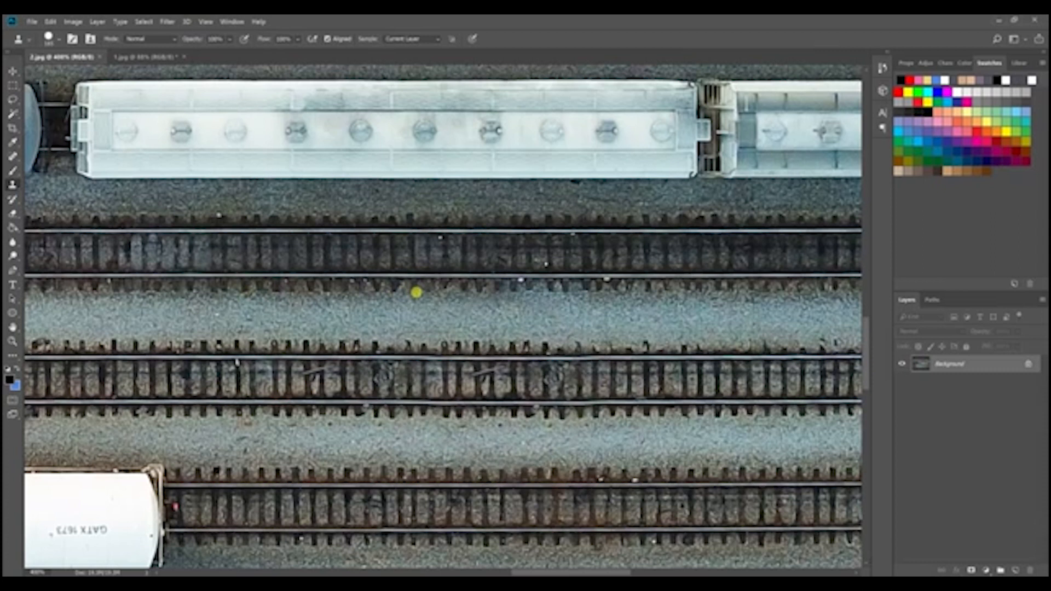
pyautogui.click(516, 375)
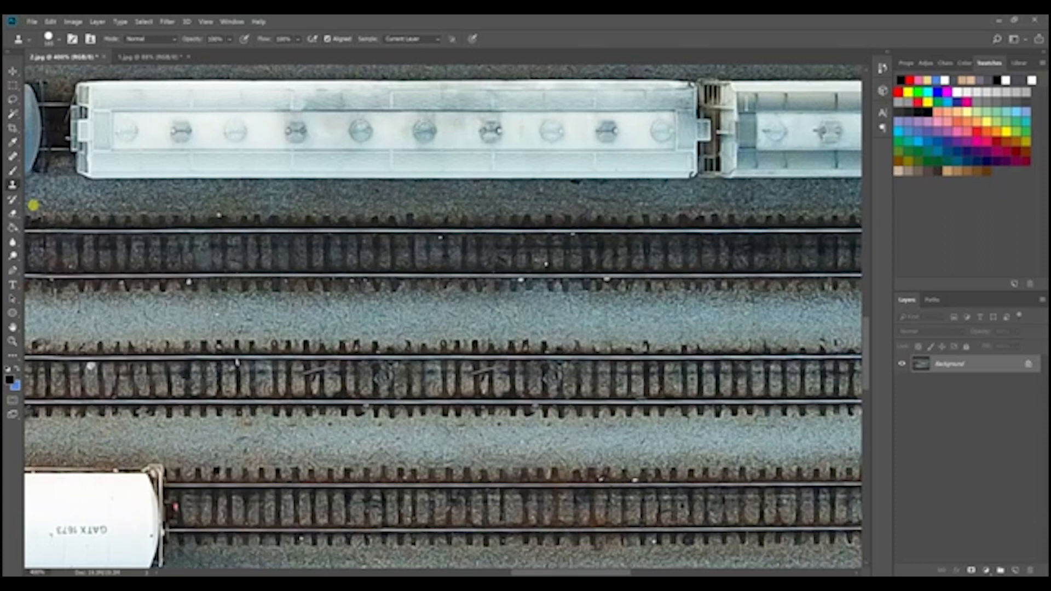
pyautogui.click(57, 38)
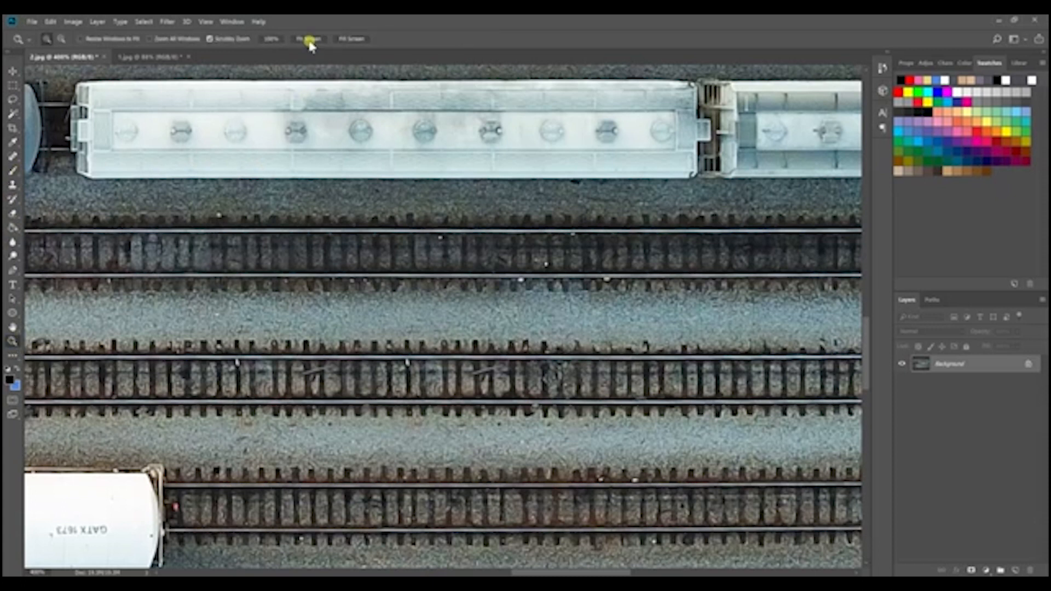
# Step: Fit the rail yard photo on screen, then zoom toward the track bed near the red boxcar
pyautogui.click(308, 38)
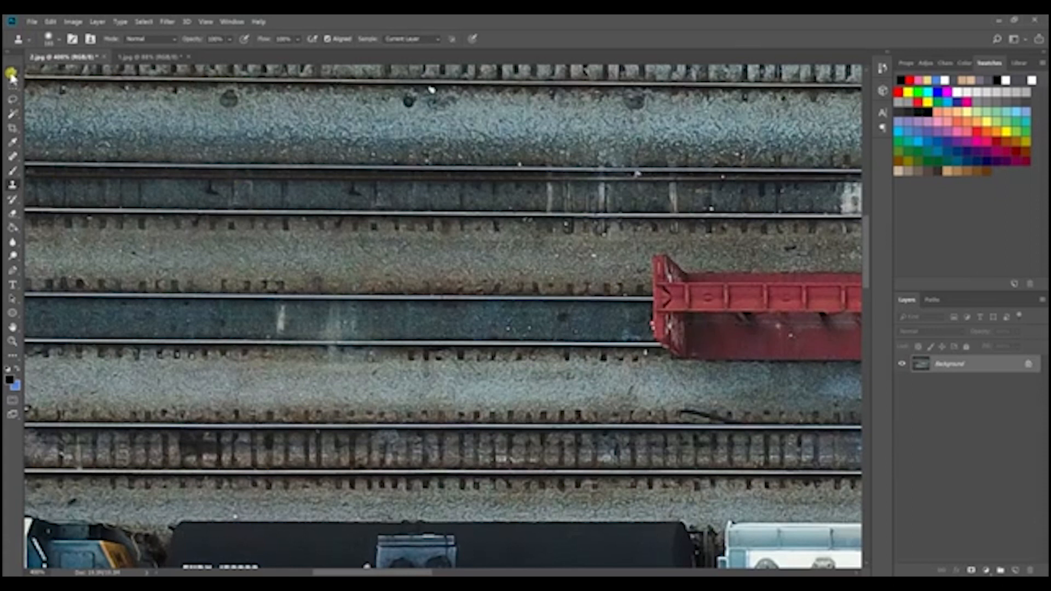
pyautogui.click(12, 72)
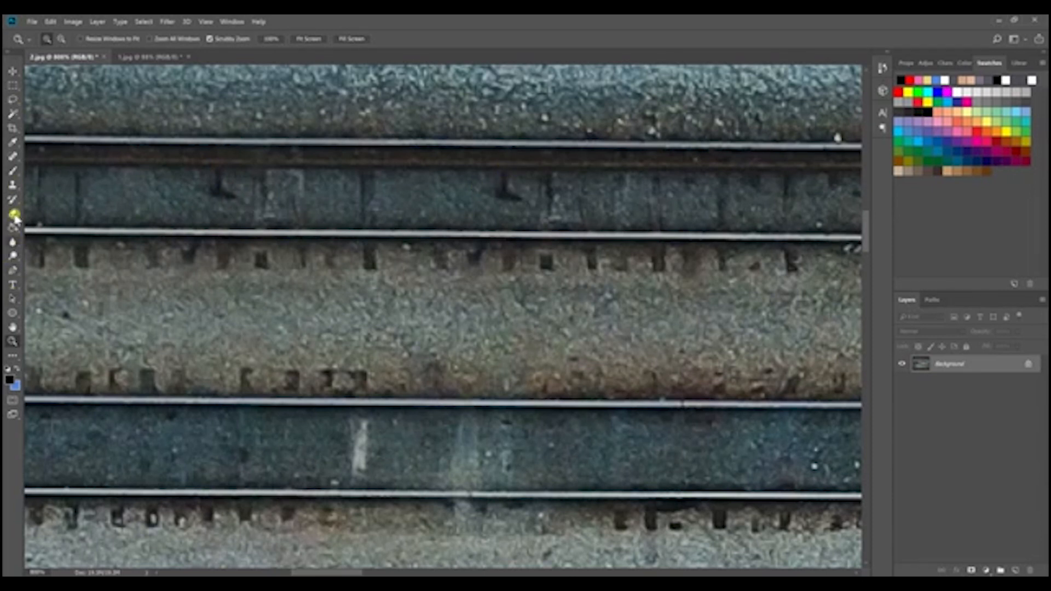
# Step: Return to the Clone Stamp tool, then fit the whole rail yard photo on screen
pyautogui.click(13, 227)
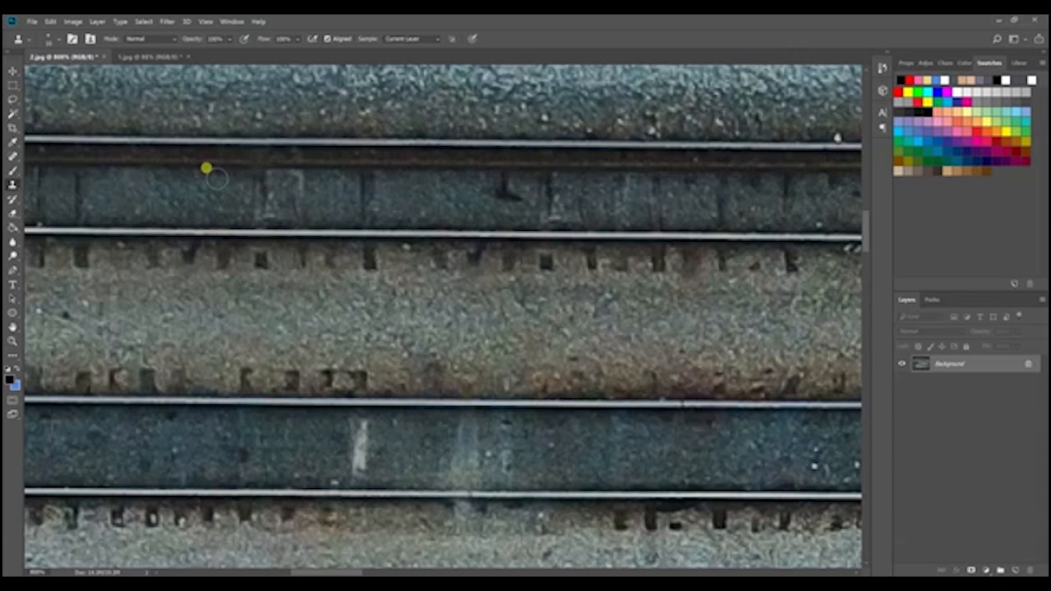
pyautogui.moveTo(84, 288)
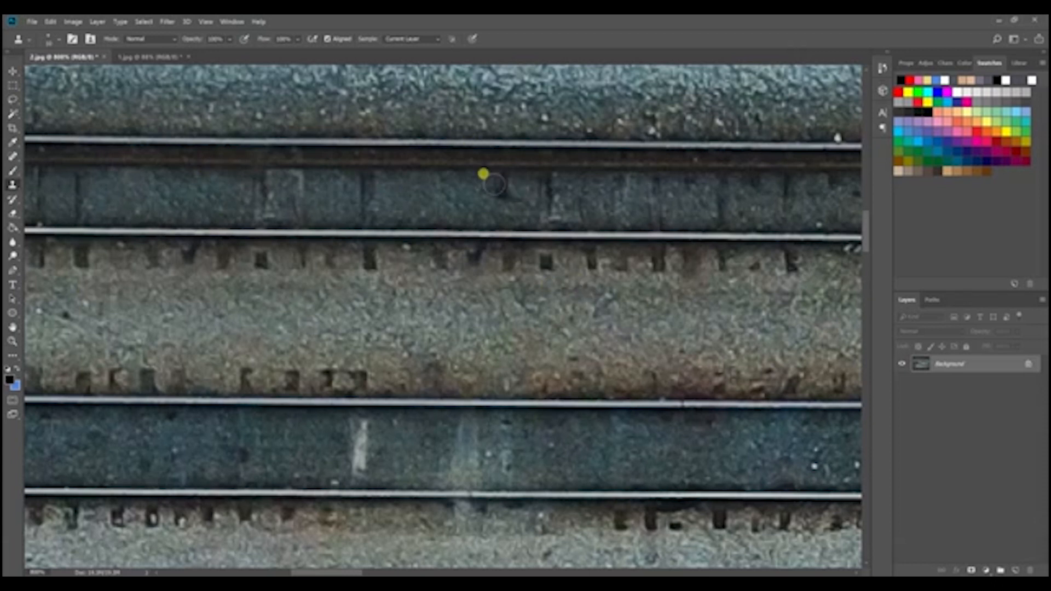
pyautogui.moveTo(12, 338)
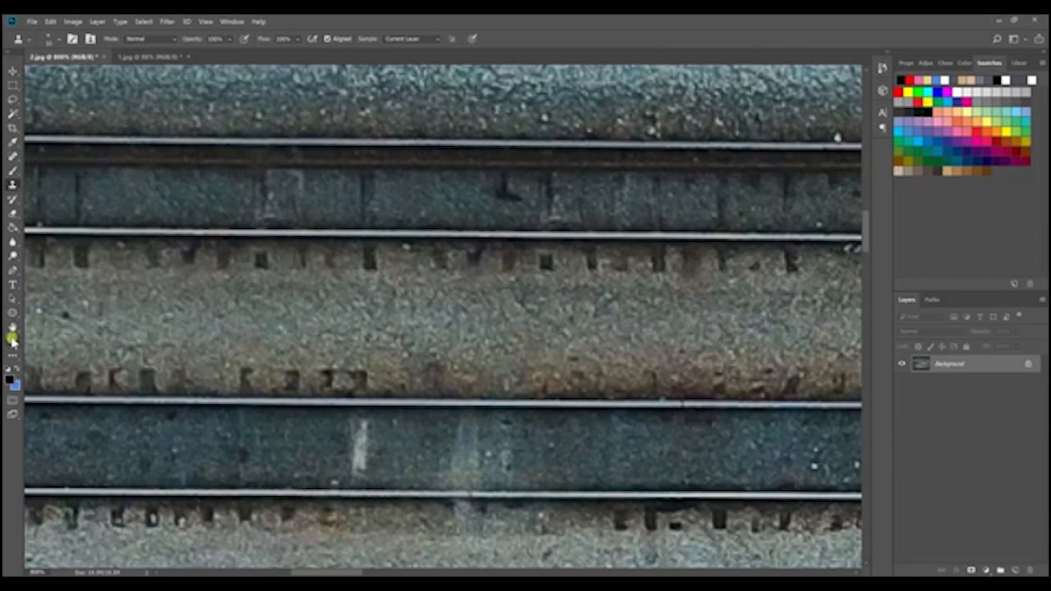
pyautogui.click(307, 38)
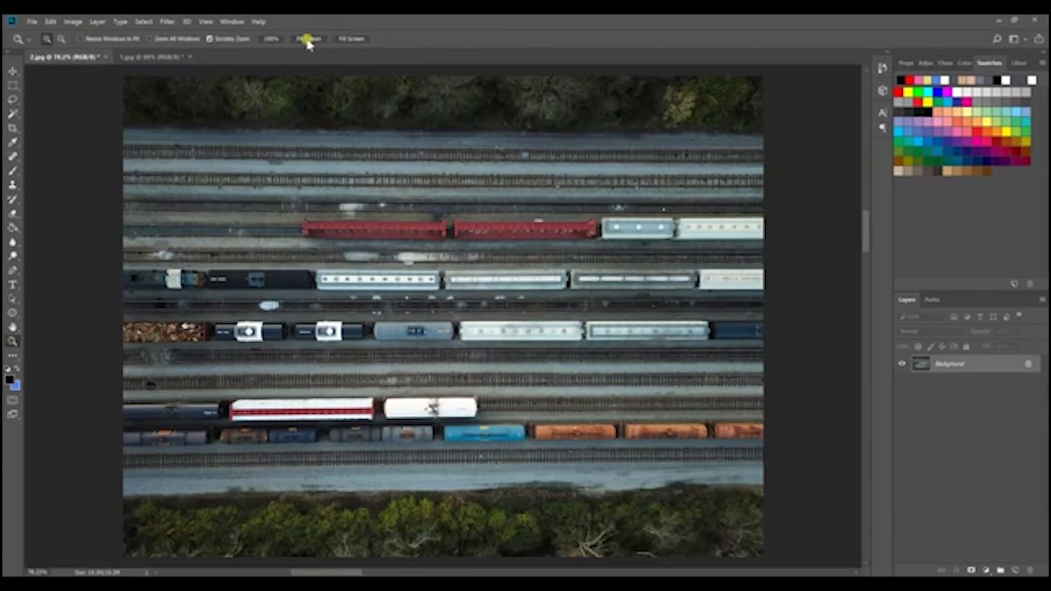
pyautogui.moveTo(308, 38)
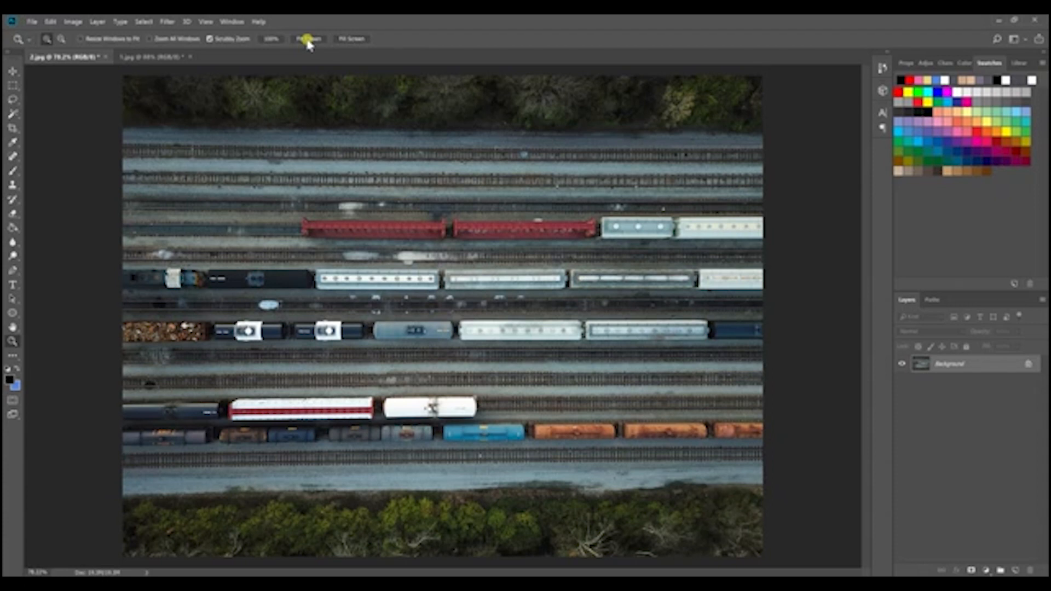
pyautogui.moveTo(430, 19)
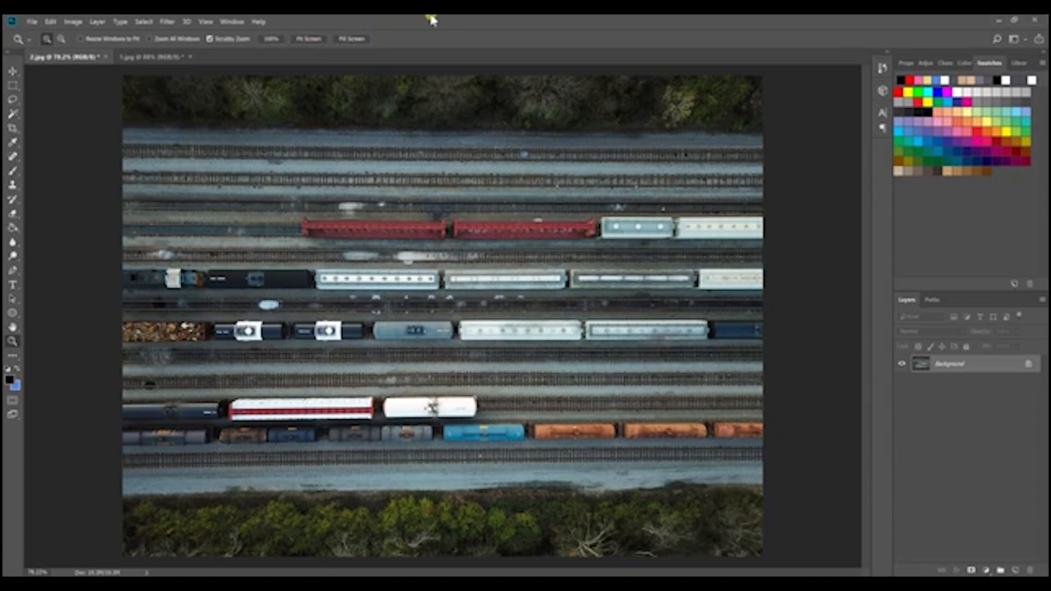